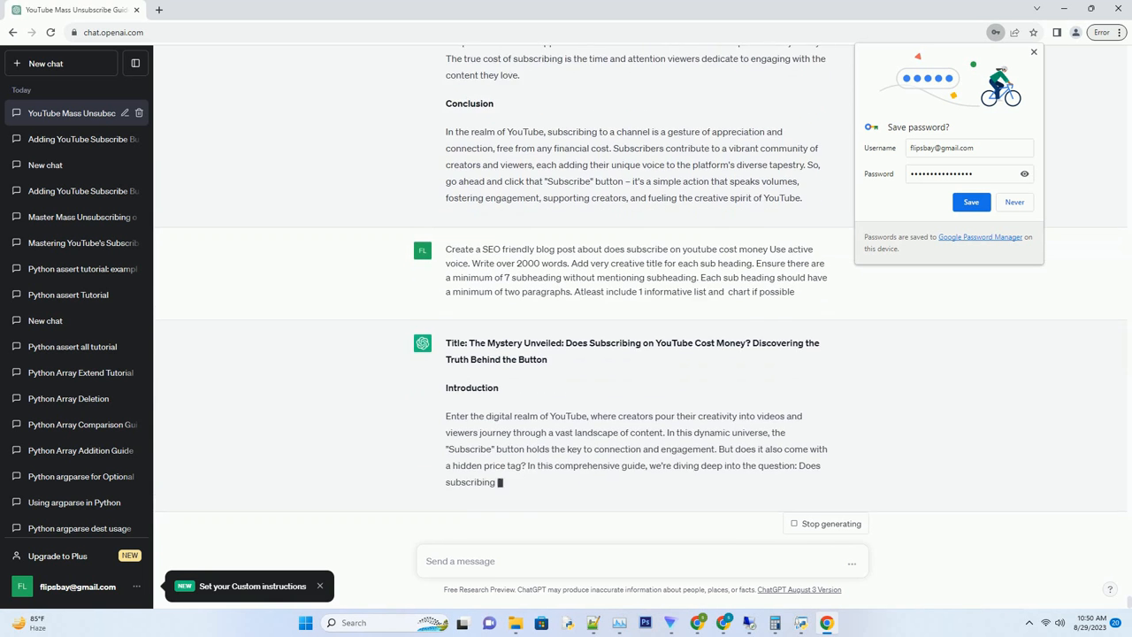
{"action": "scroll", "scroll_direction": "down", "scroll_amount": 3}
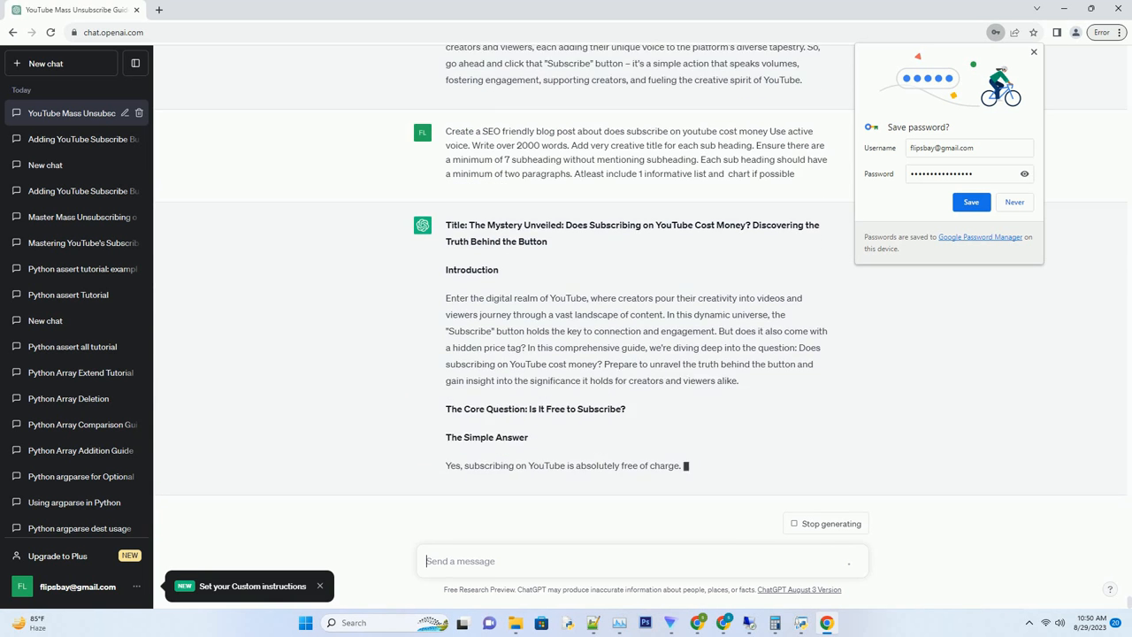
{"action": "scroll", "scroll_direction": "down", "scroll_amount": 3}
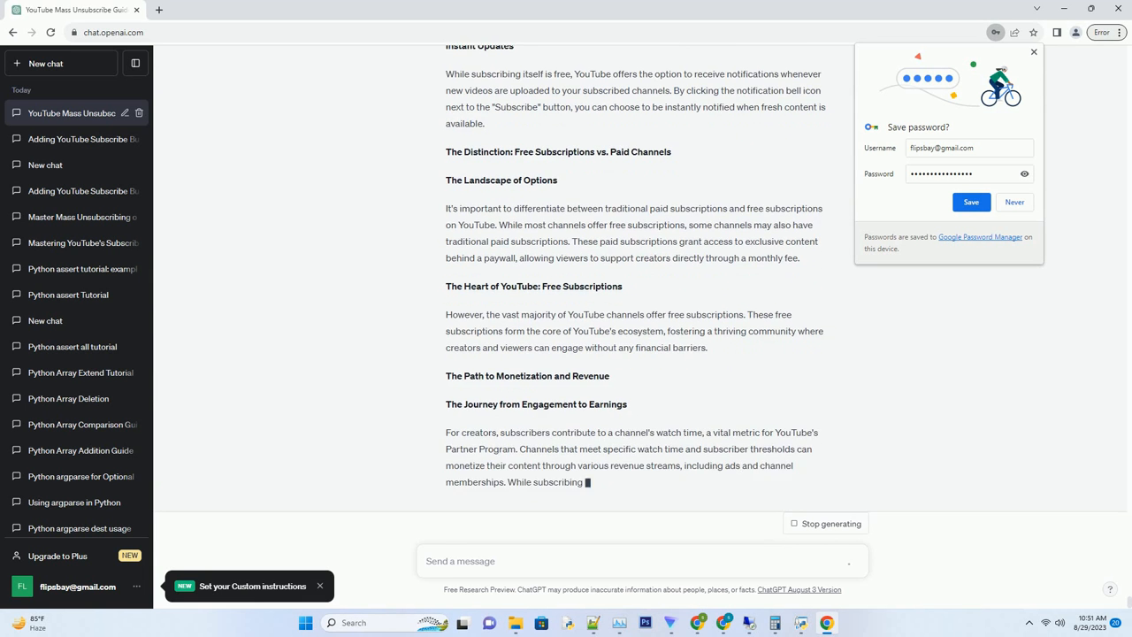
{"action": "scroll", "scroll_direction": "down", "scroll_amount": 3}
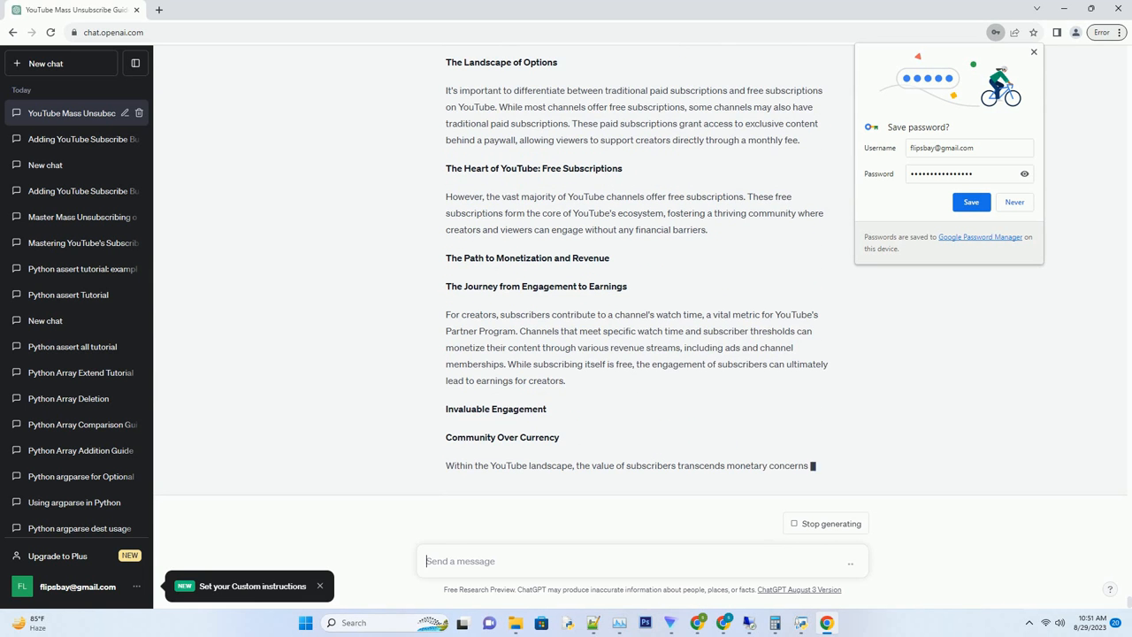
{"action": "scroll", "scroll_direction": "down", "scroll_amount": 3}
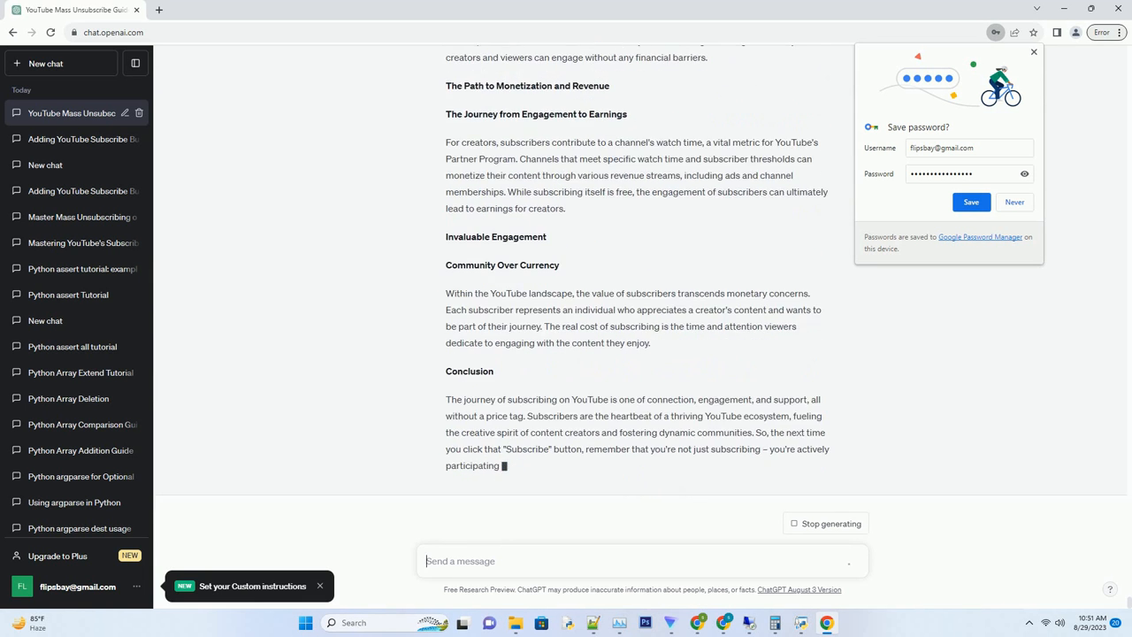